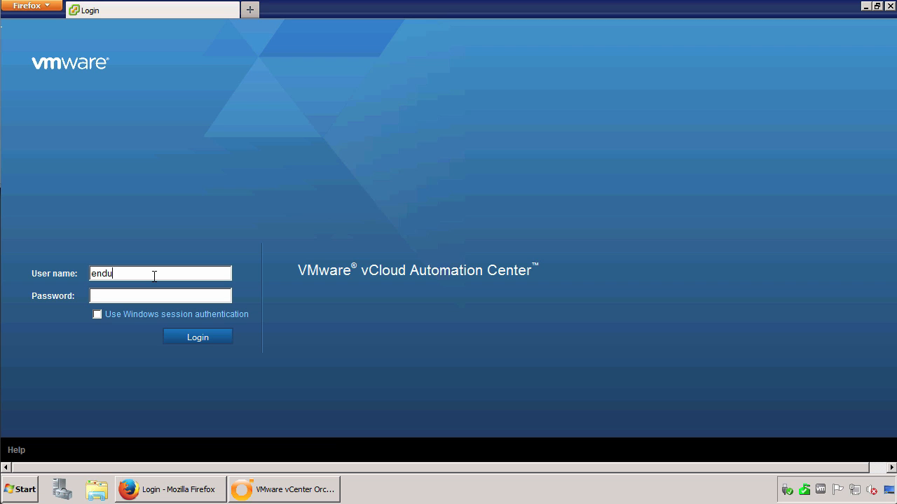
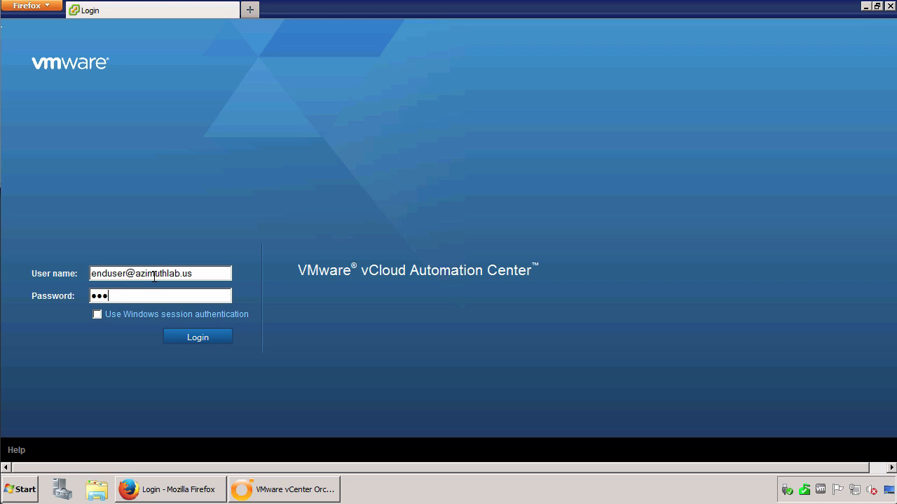
Log in as the end user and view the catalog of five Horizon services
click(198, 336)
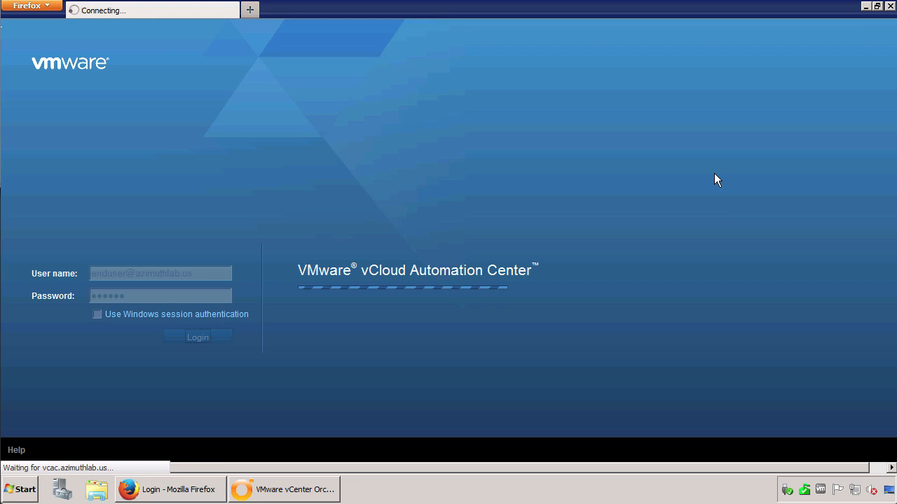
click(196, 336)
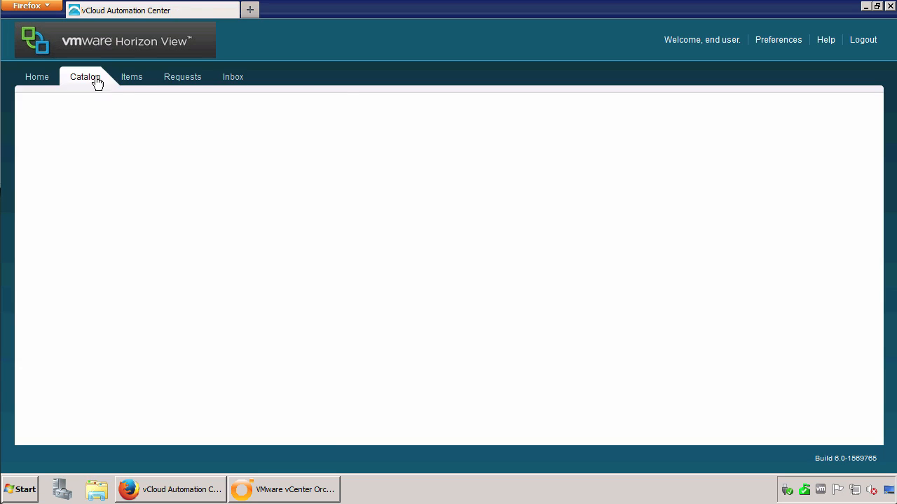
click(84, 77)
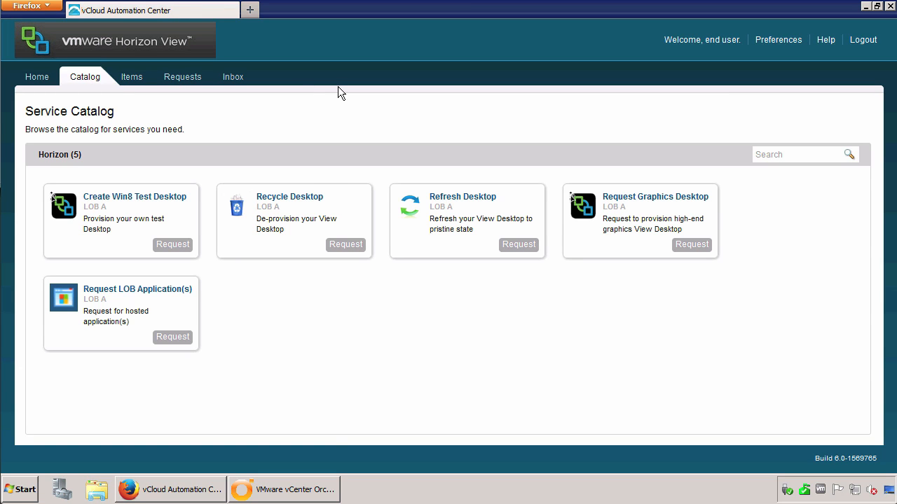
mouse_move(408, 151)
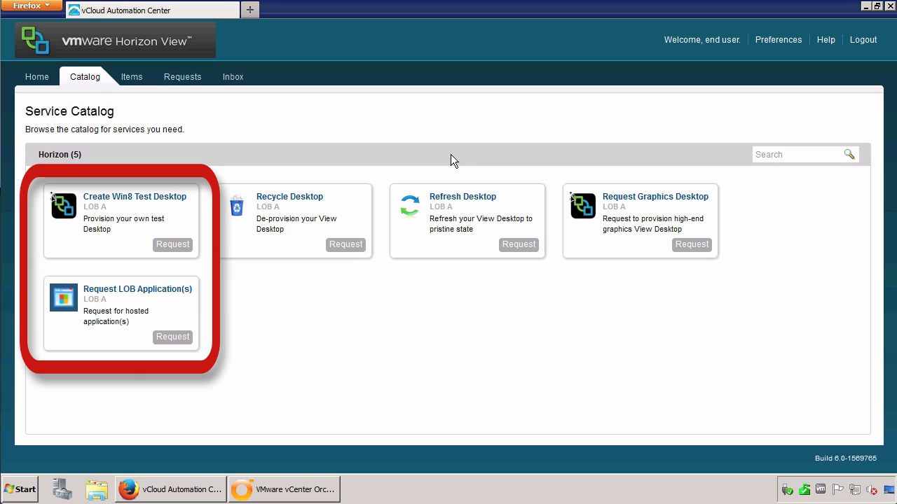
mouse_move(457, 160)
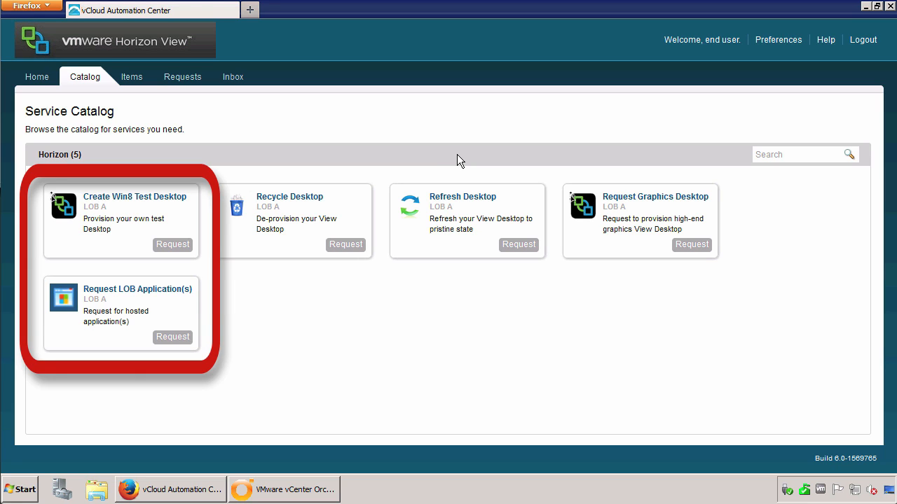
mouse_move(708, 249)
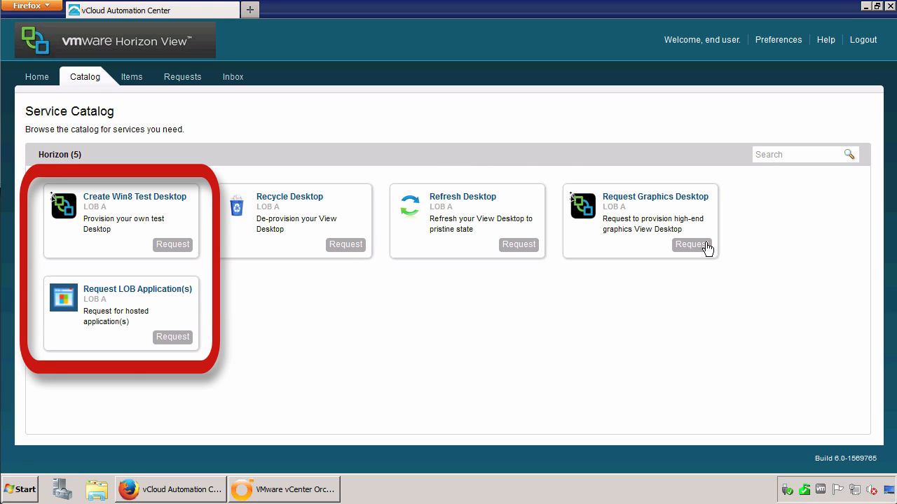
Submit a Request Graphics Desktop request with reason 'for project requiring high level imagery'
click(692, 244)
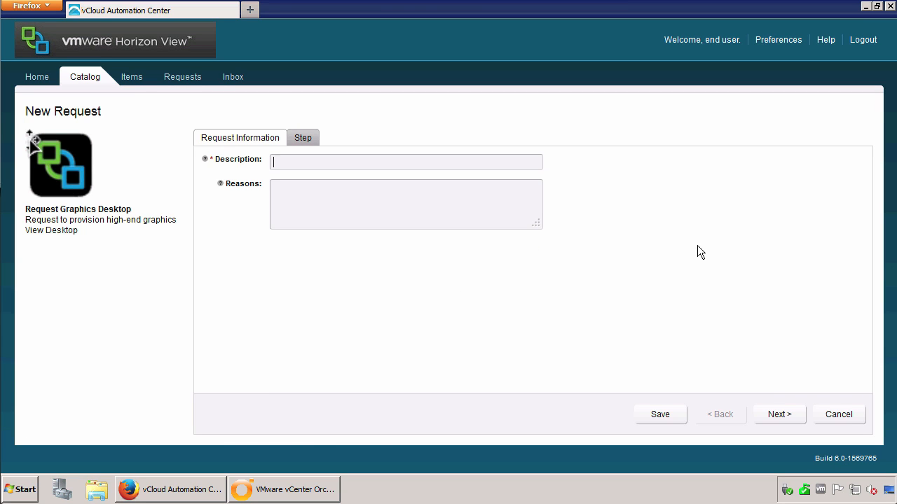
text(request gra)
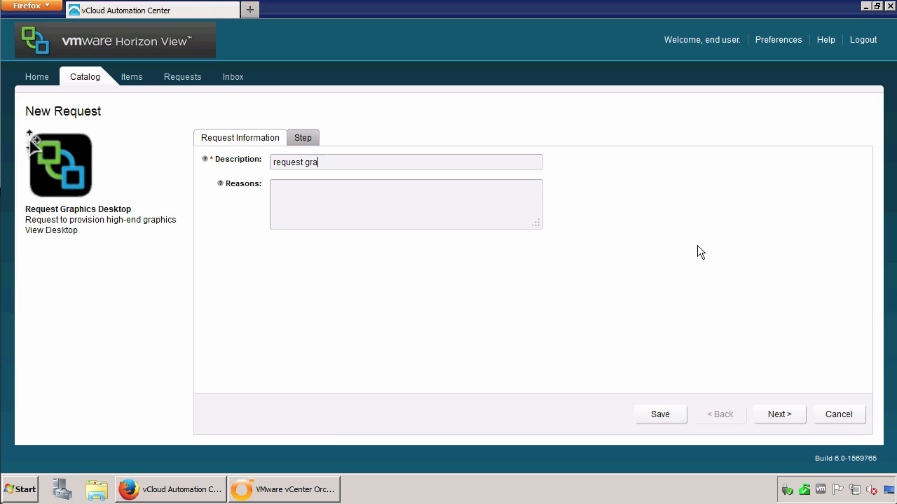
text(for project requiring high level imagery)
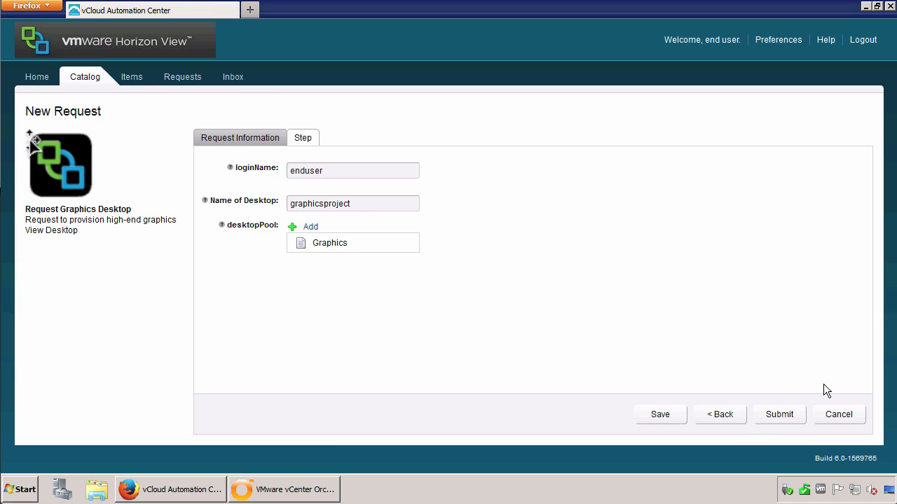
click(779, 414)
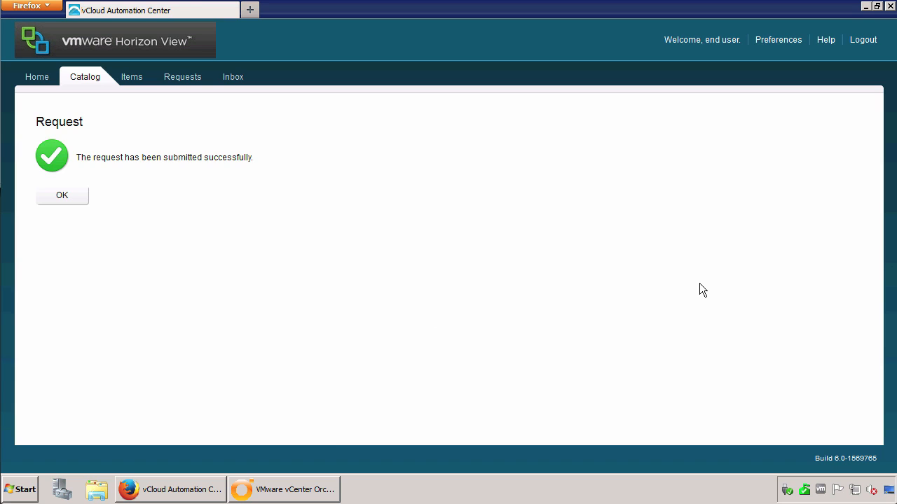
click(61, 195)
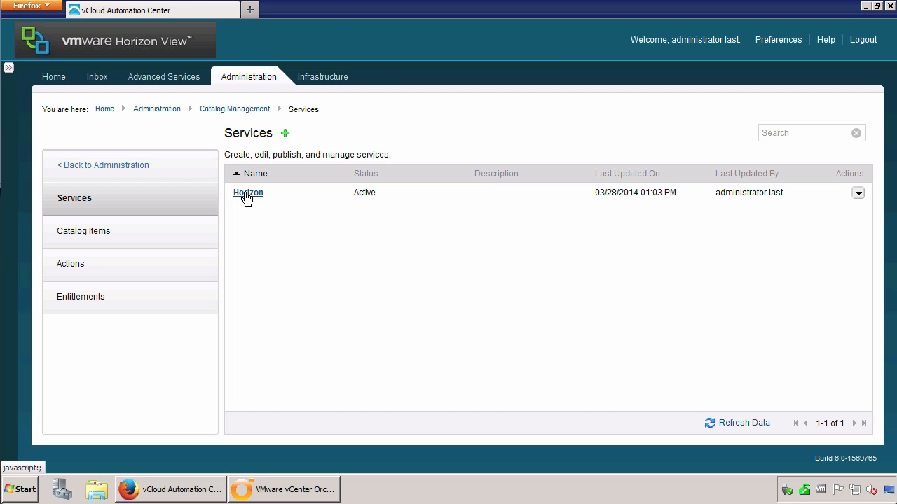
Review the Horizon service's catalog items and the Delegated Admin Functions entitlement's Items & Approvals
click(248, 193)
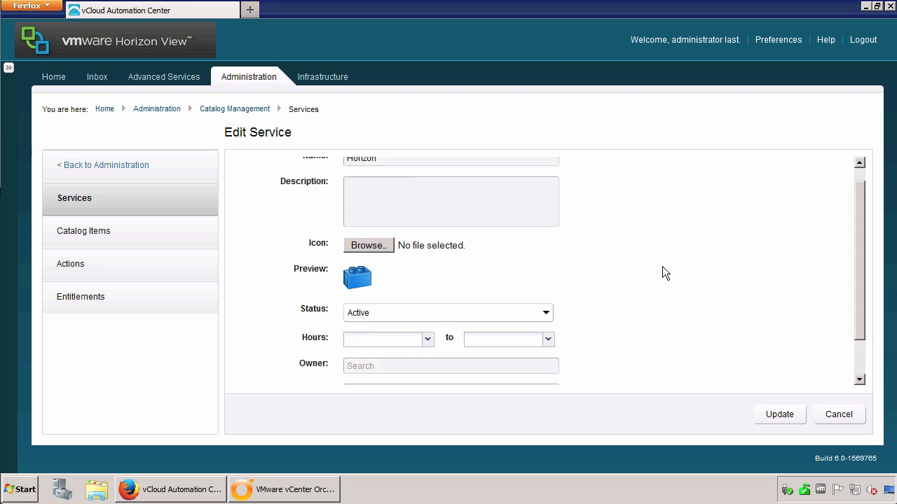
scroll(down, 3)
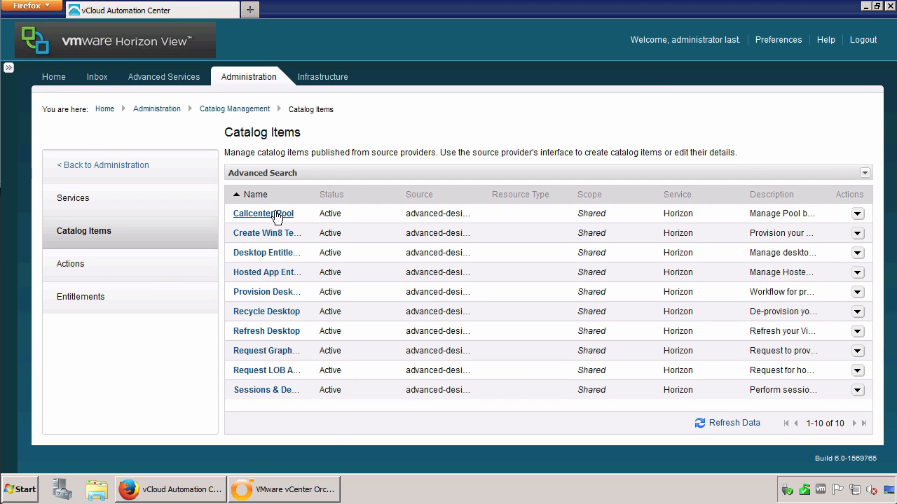
click(857, 213)
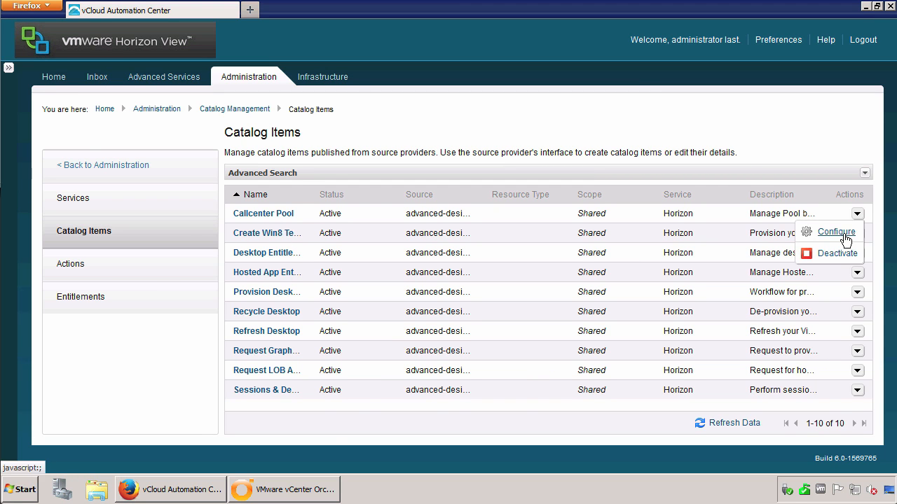
click(836, 233)
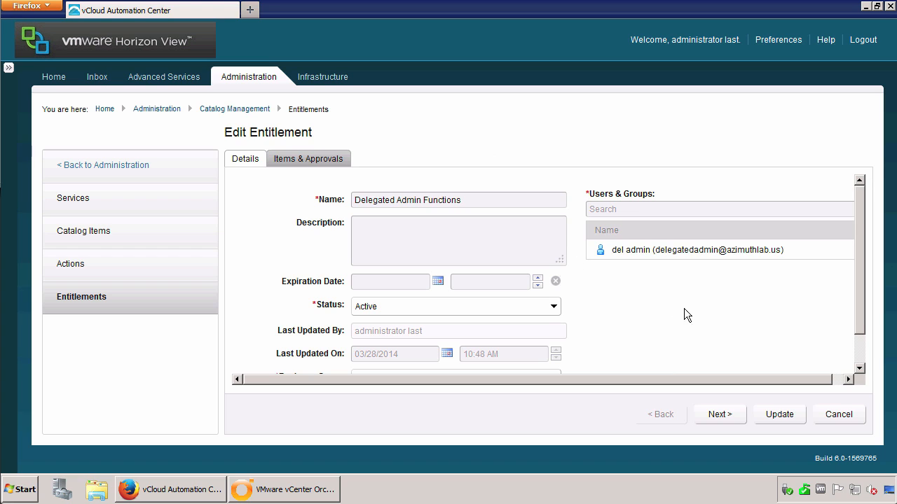
click(308, 158)
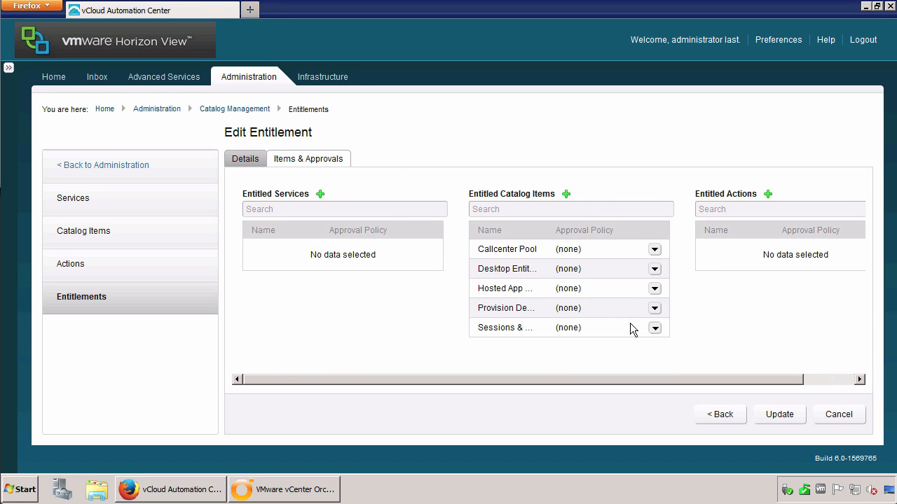
click(566, 193)
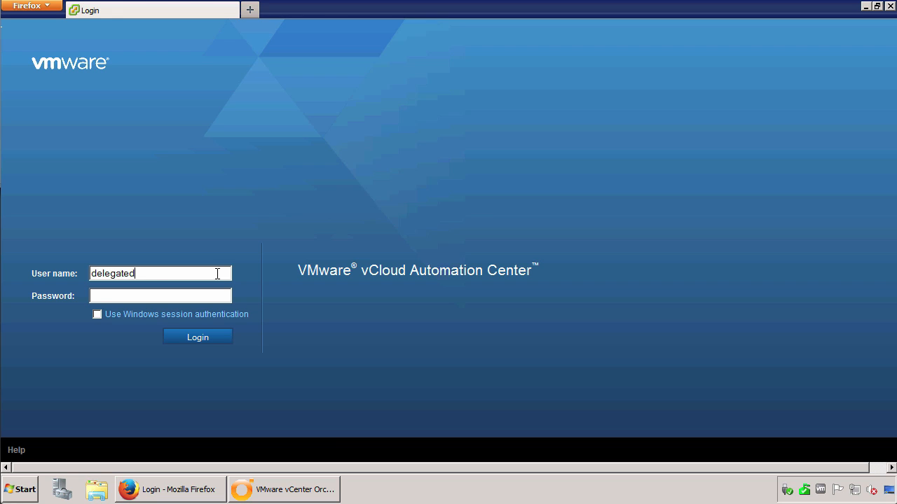
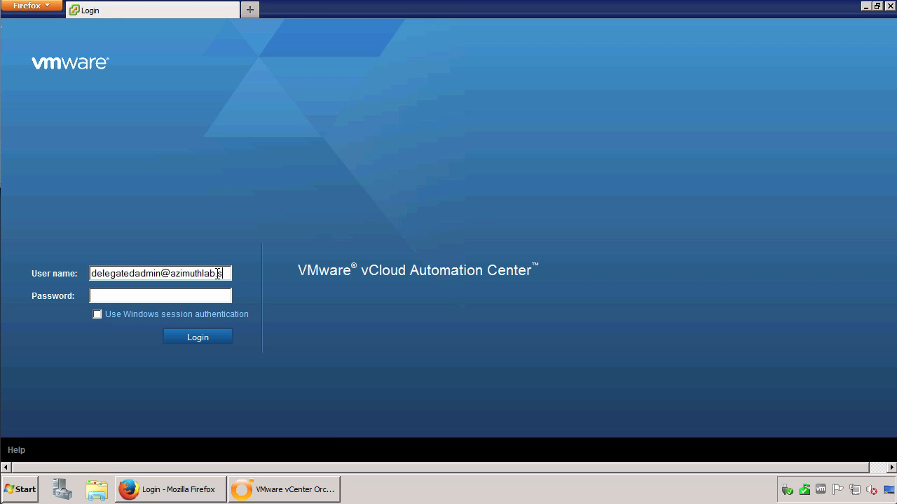
Log in as the delegated admin and view the five Horizon catalog items such as Callcenter Pool
click(198, 336)
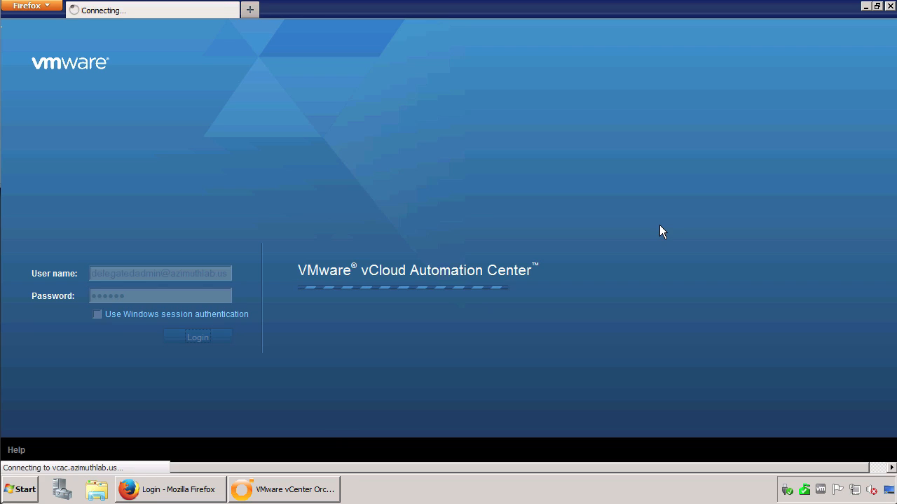
click(198, 336)
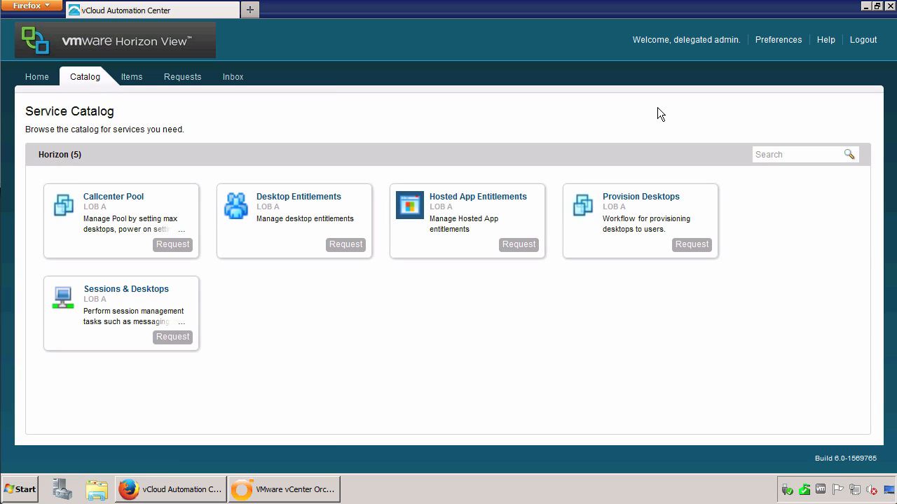
mouse_move(104, 233)
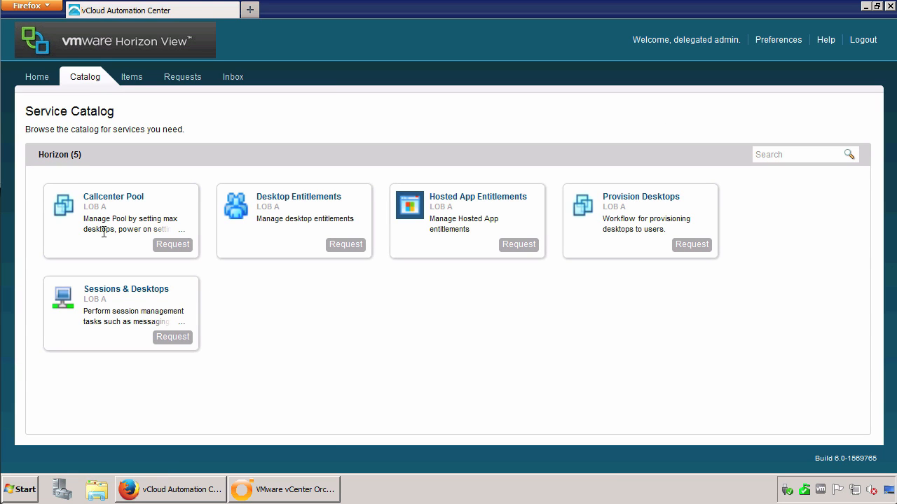
mouse_move(507, 207)
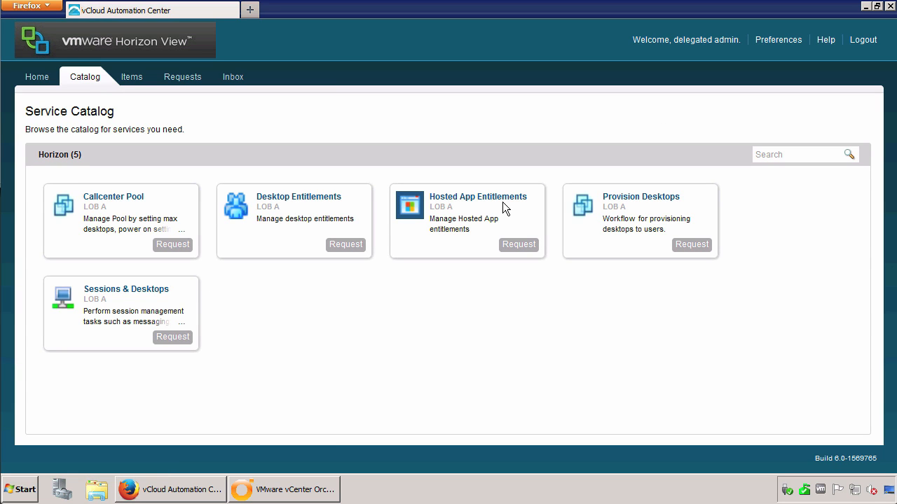
mouse_move(842, 355)
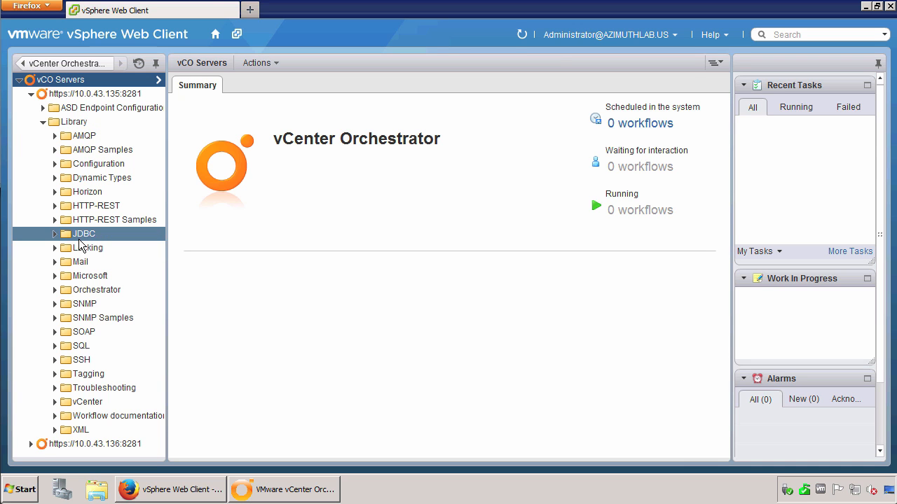
Expand the Horizon folder in the Orchestrator library, then show the vCAC service blueprints list
click(54, 190)
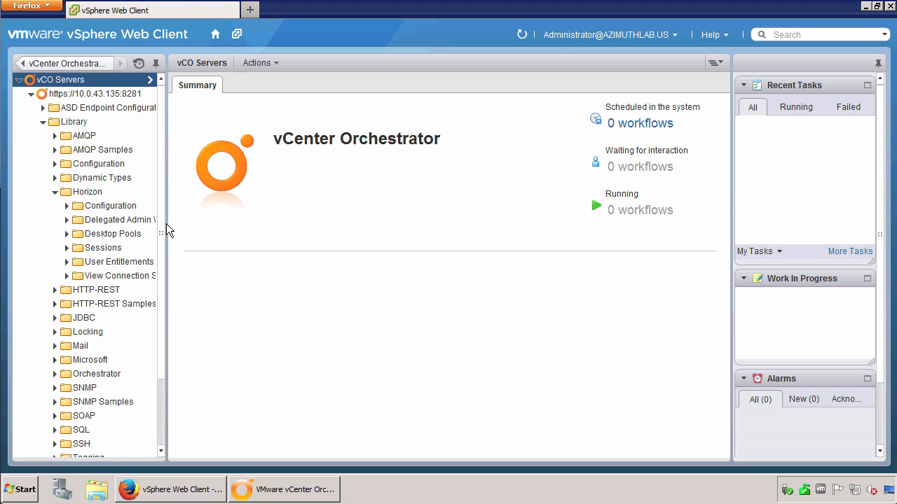
text(ho)
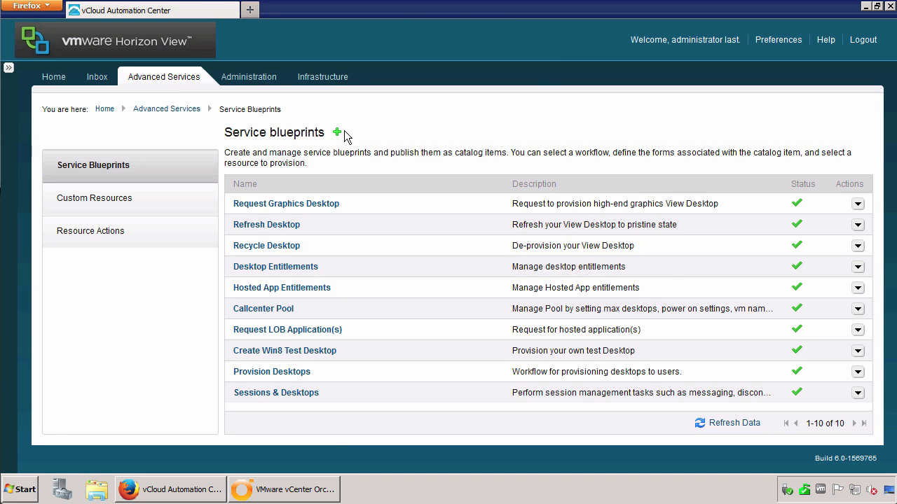
Start a new blueprint and expand Orchestrator > Library > Horizon > Delegated Admin Workflows
click(336, 132)
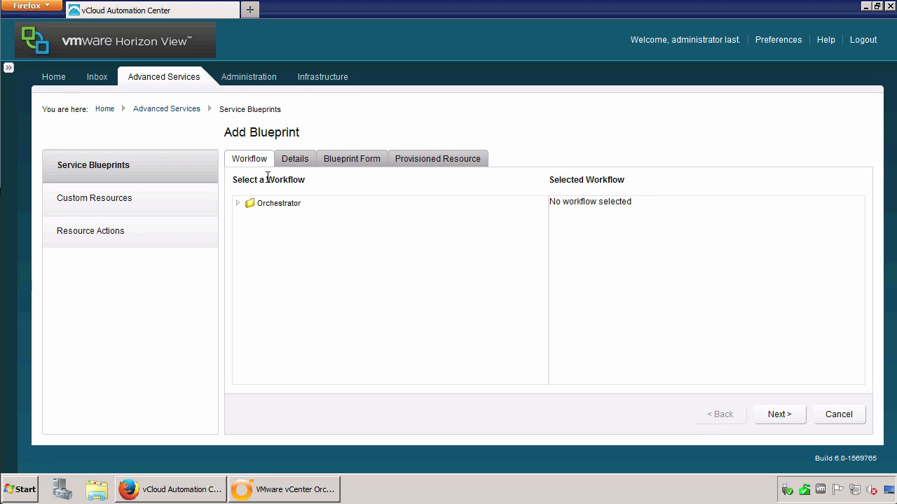
click(239, 204)
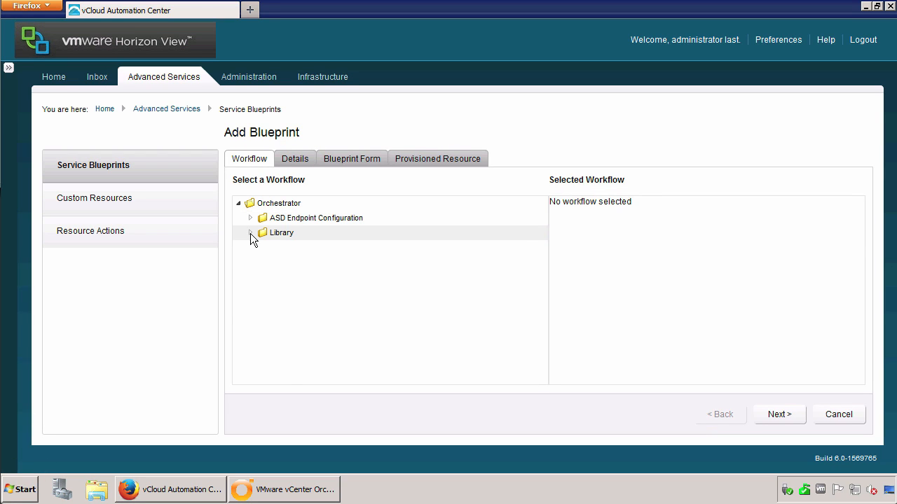
click(250, 233)
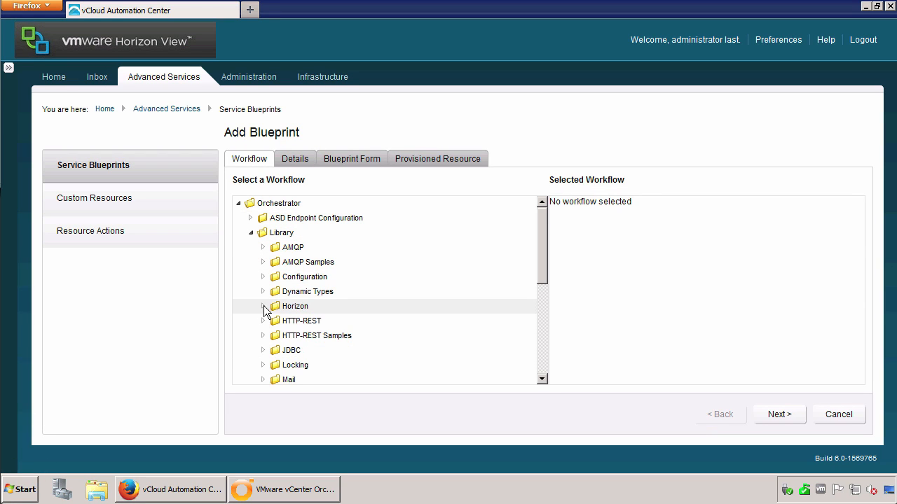
click(263, 305)
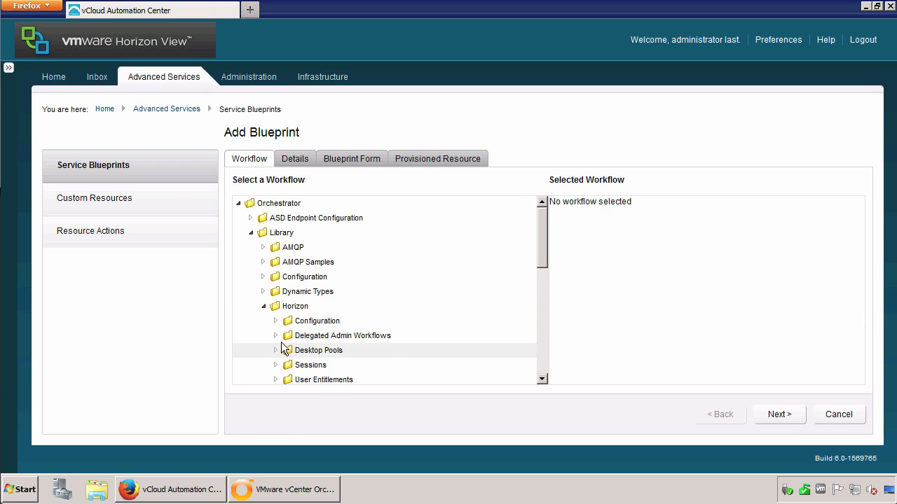
click(274, 336)
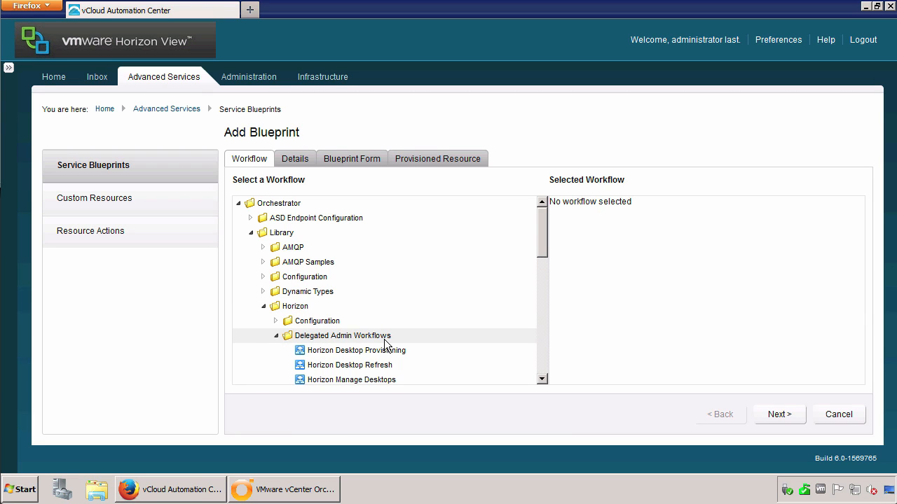